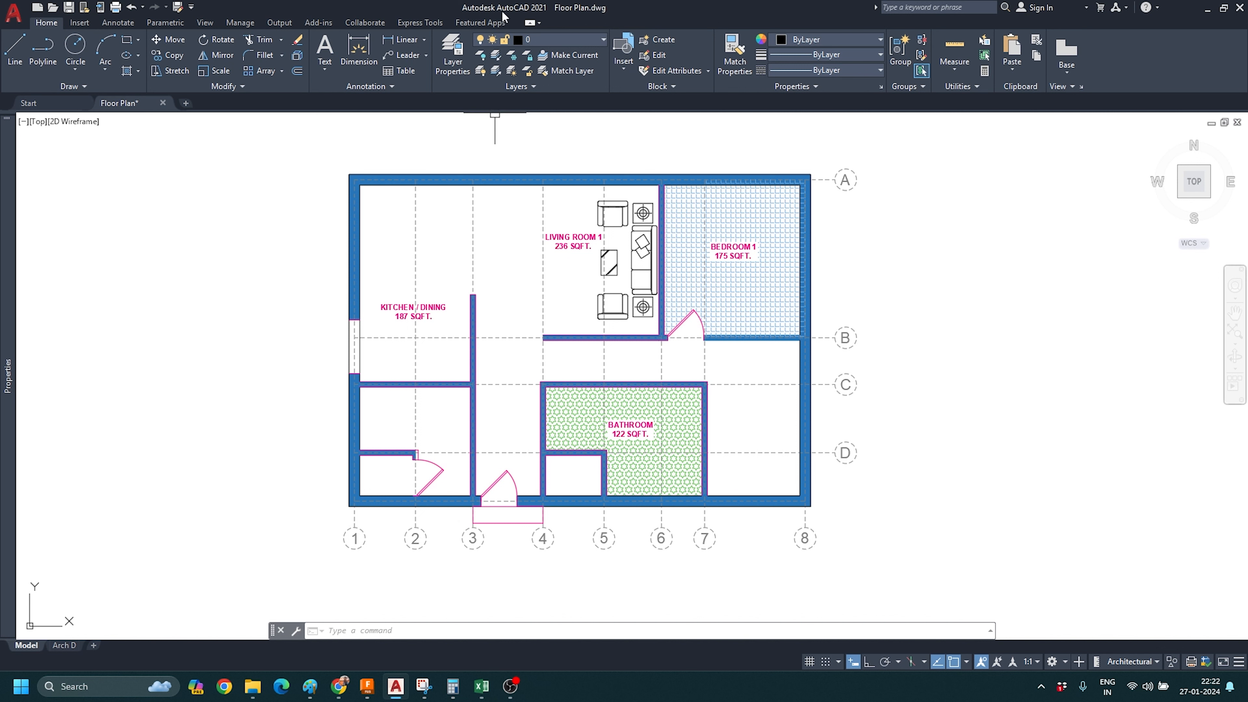
mouse_move(538, 18)
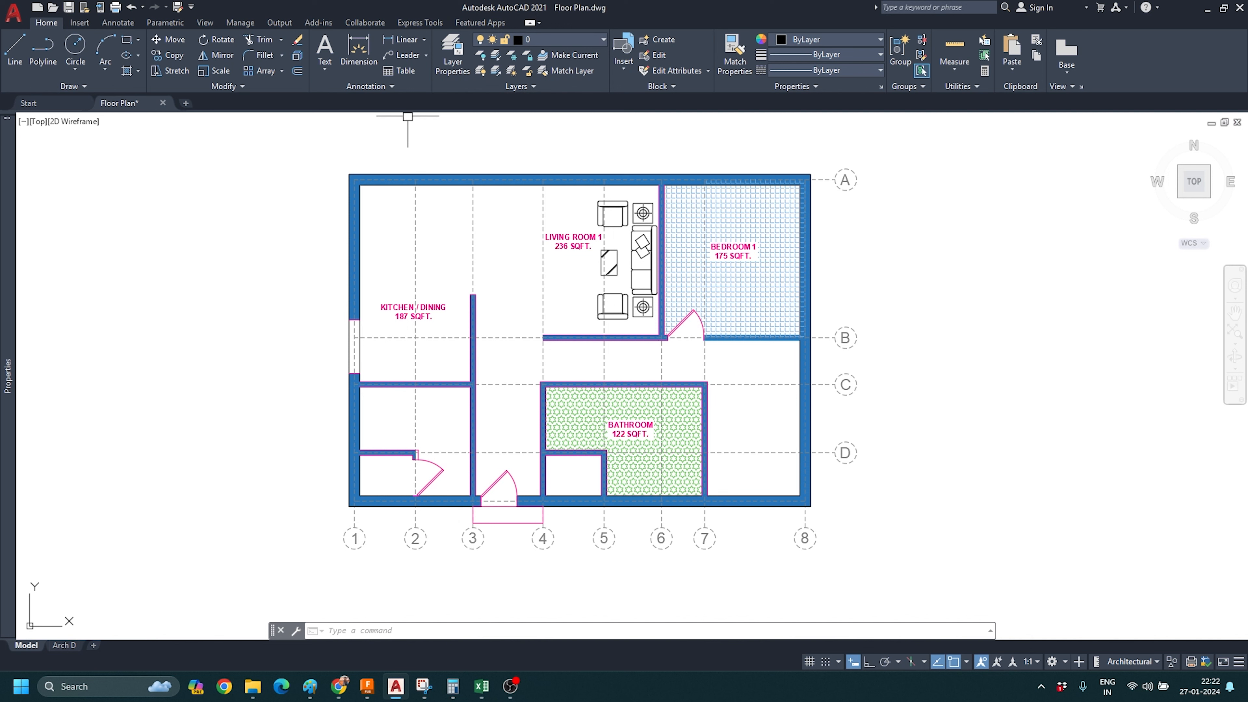
mouse_move(529, 128)
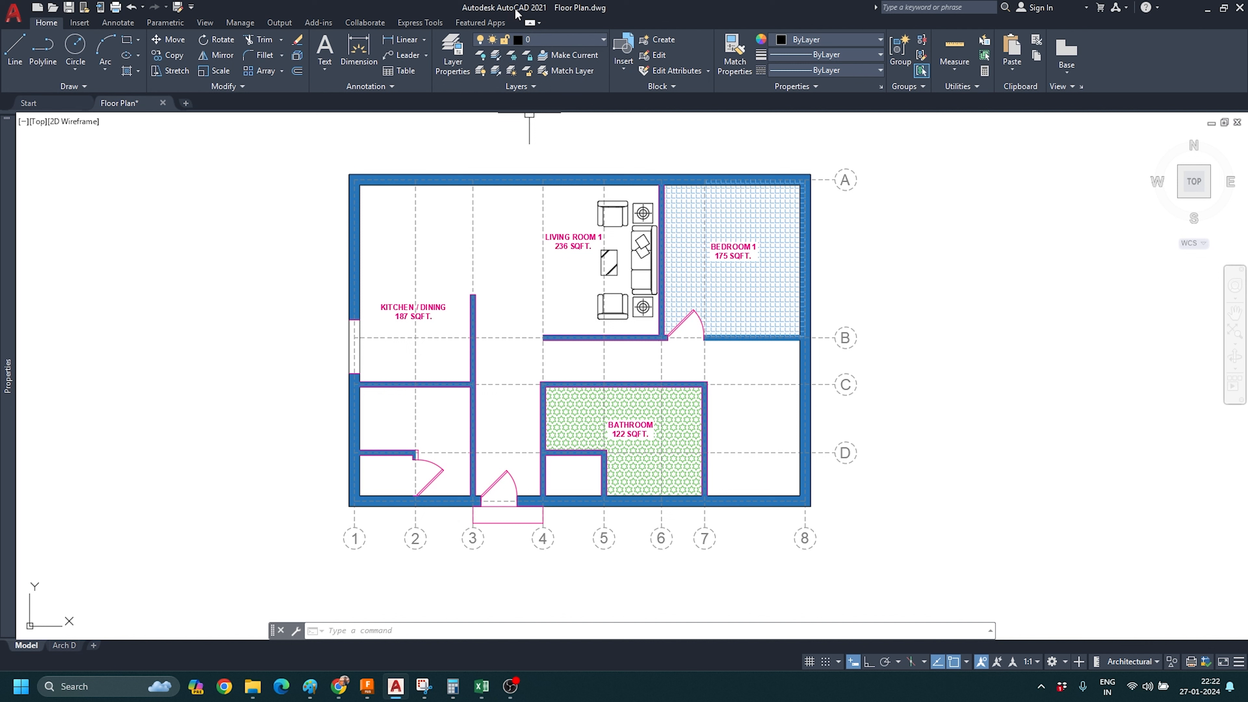
mouse_move(516, 18)
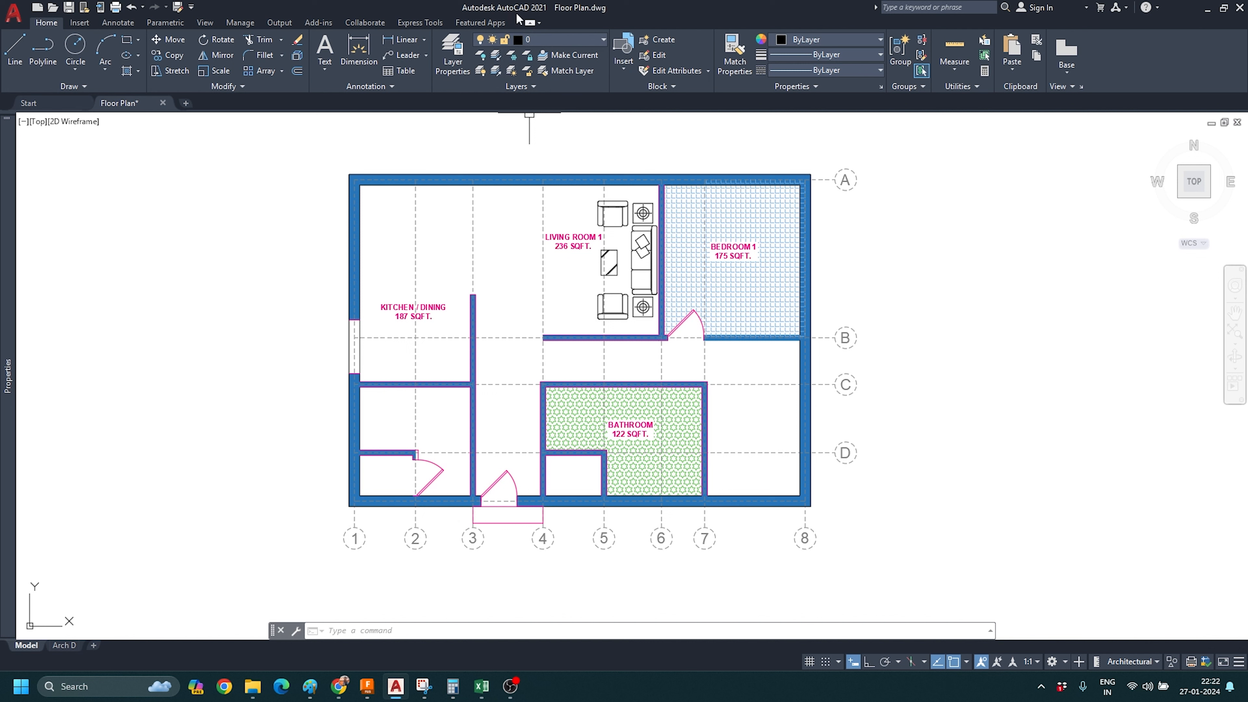
mouse_move(518, 18)
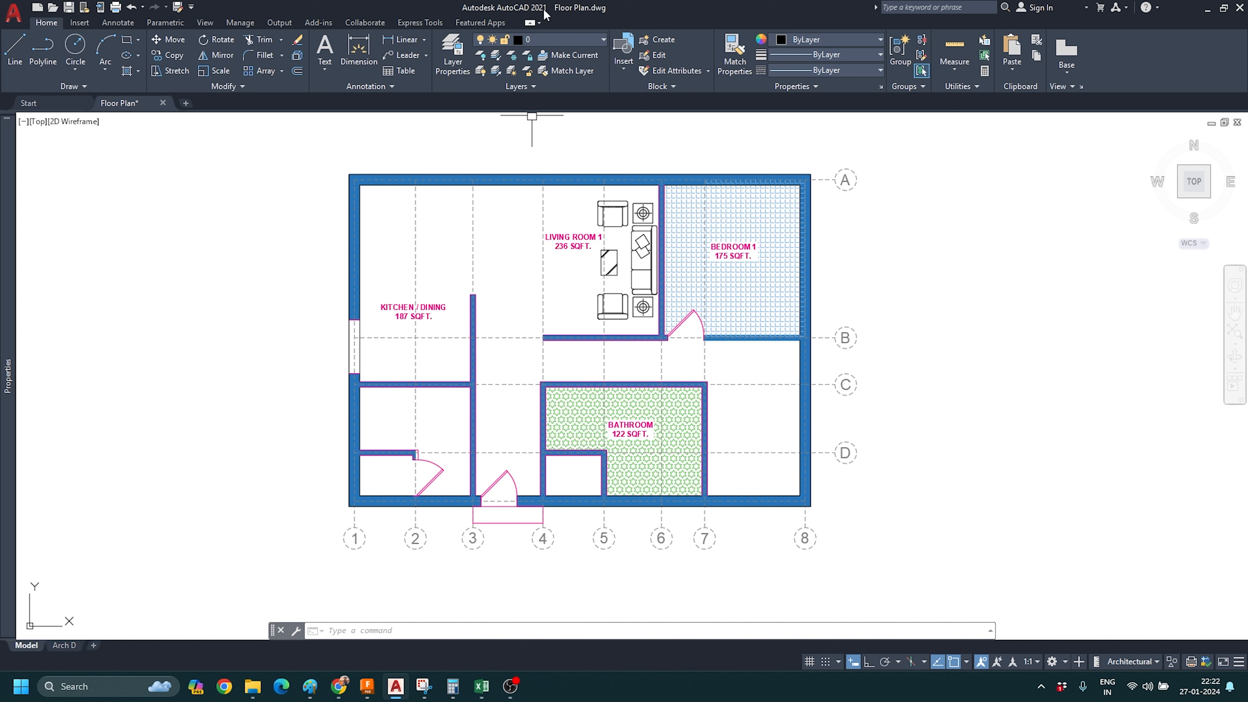
mouse_move(501, 139)
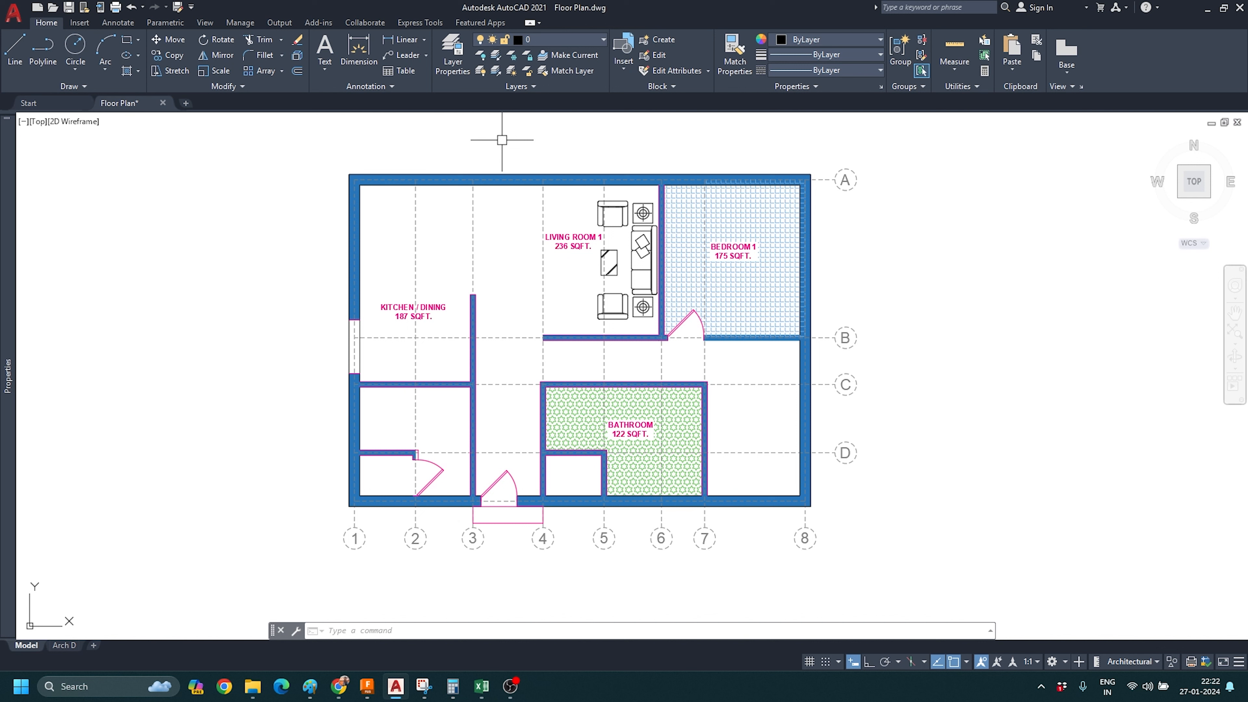
mouse_move(514, 143)
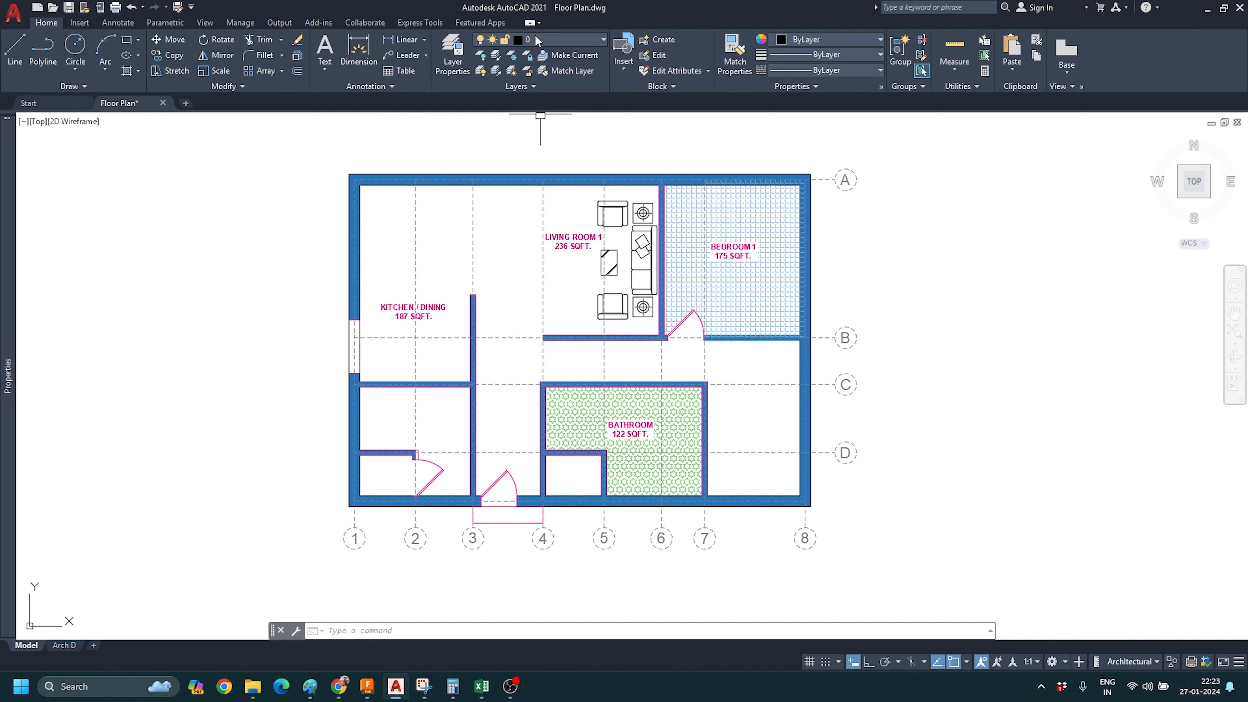
mouse_move(574, 136)
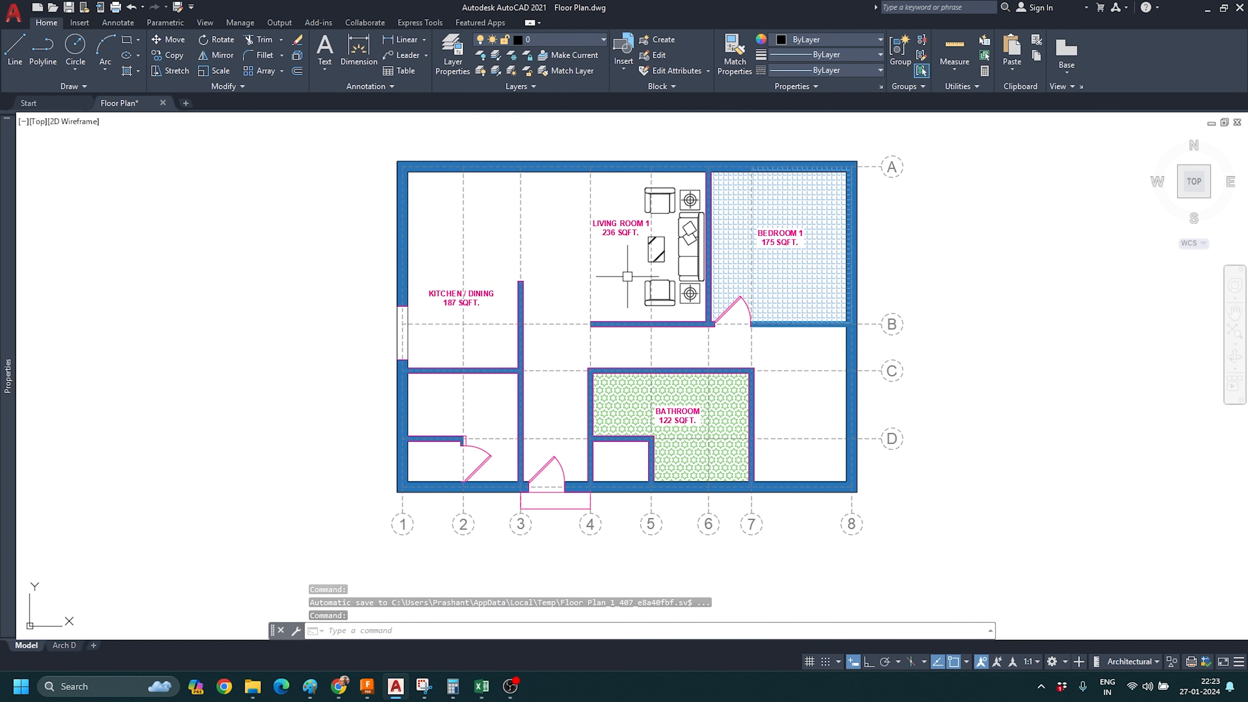
mouse_move(304, 229)
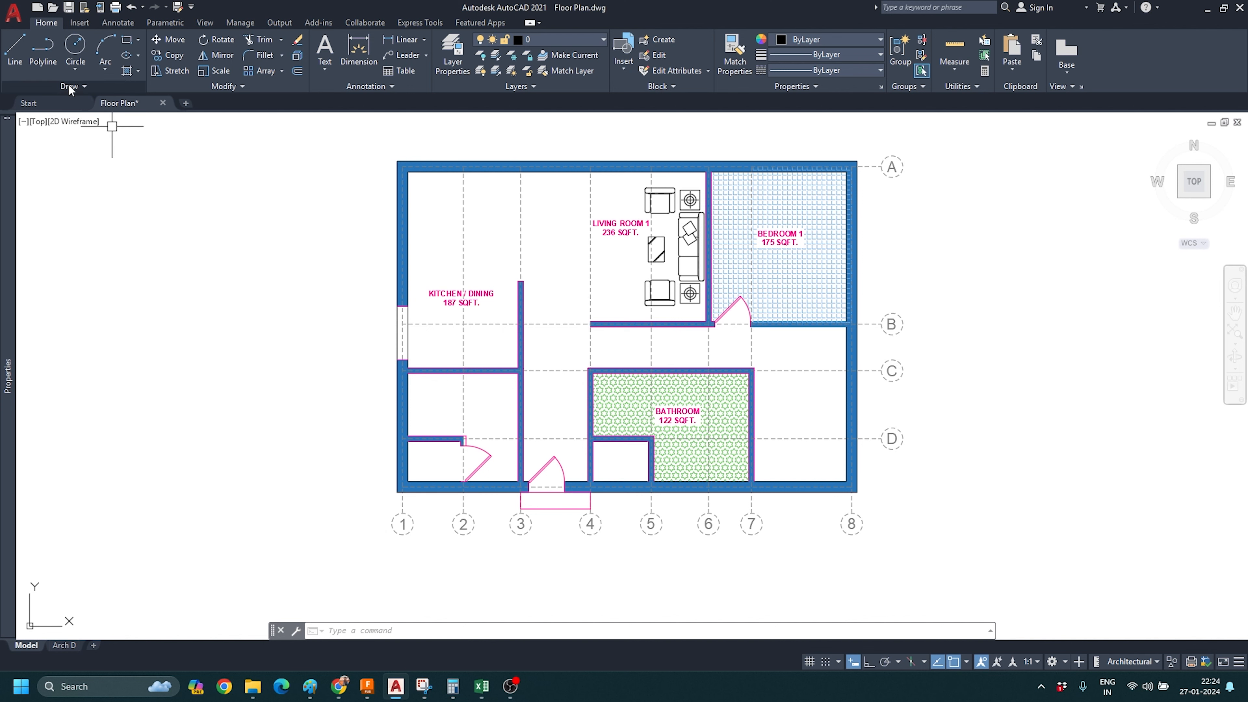
Step: Start Save As > Drawing from the Application Menu for the Floor Plan drawing
left_click(14, 10)
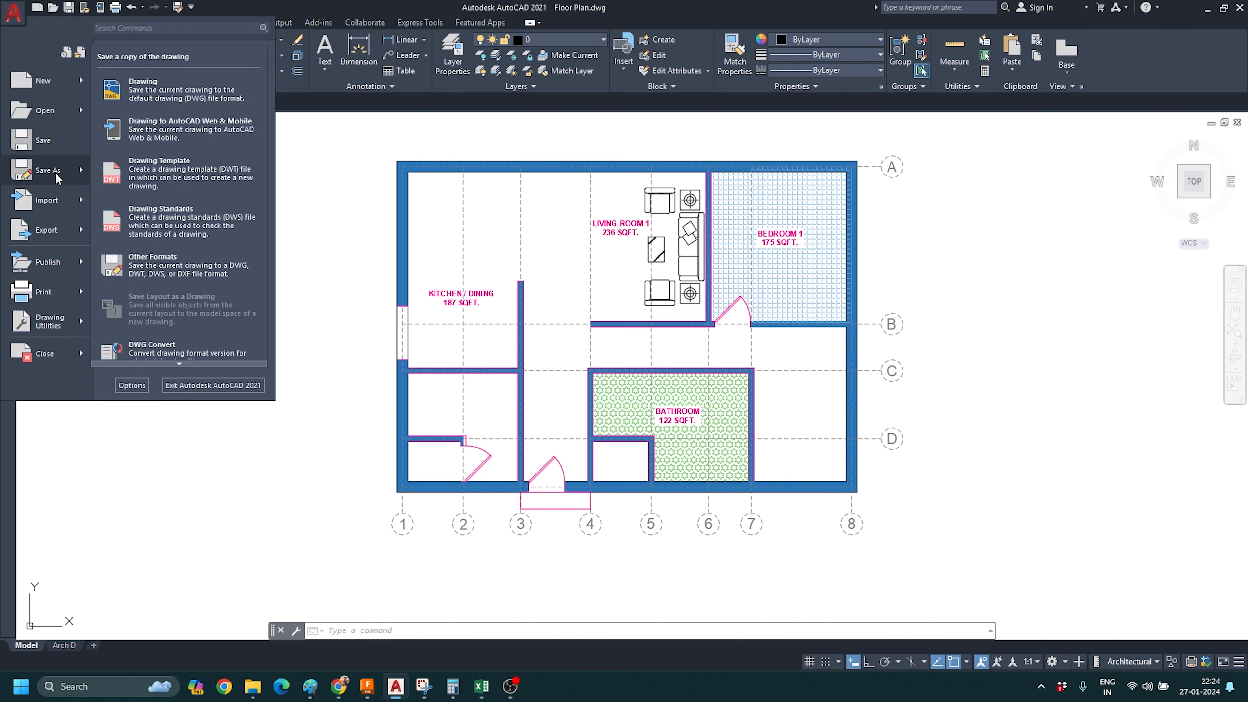
left_click(48, 170)
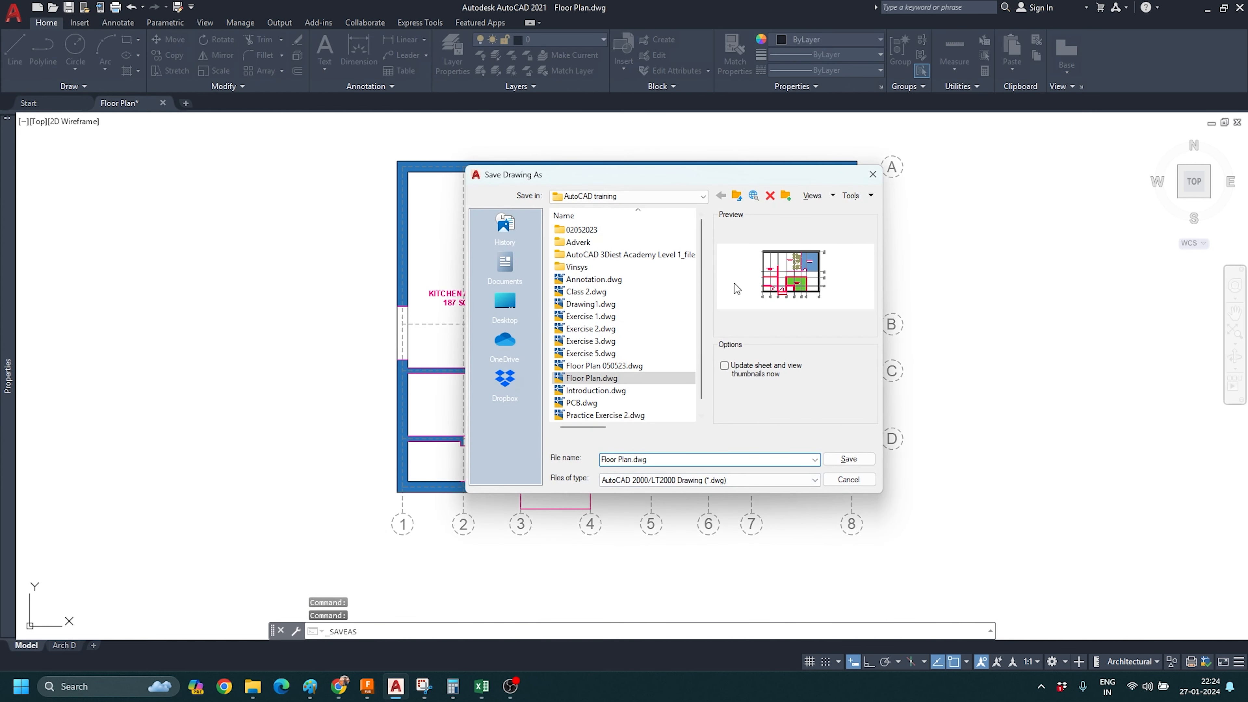
mouse_move(711, 496)
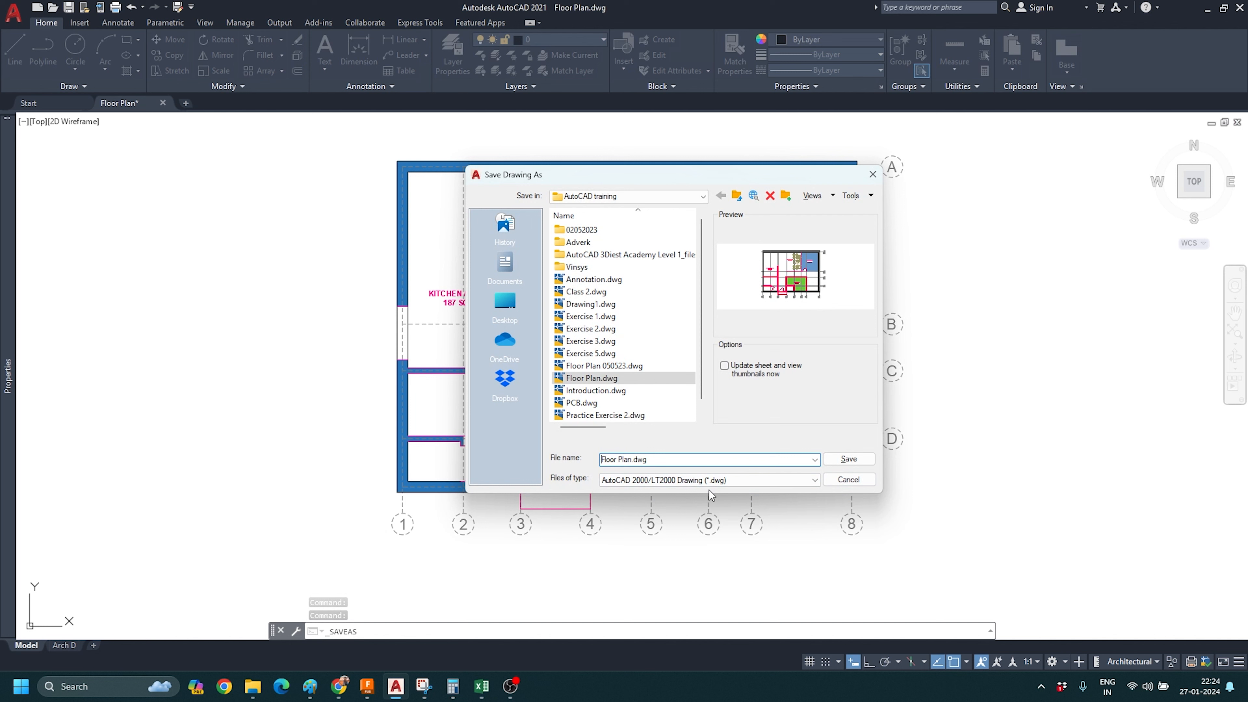
Step: Choose AutoCAD 2010/LT2010 Drawing (*.dwg) as the file type, keeping the name Floor Plan.dwg
left_click(814, 480)
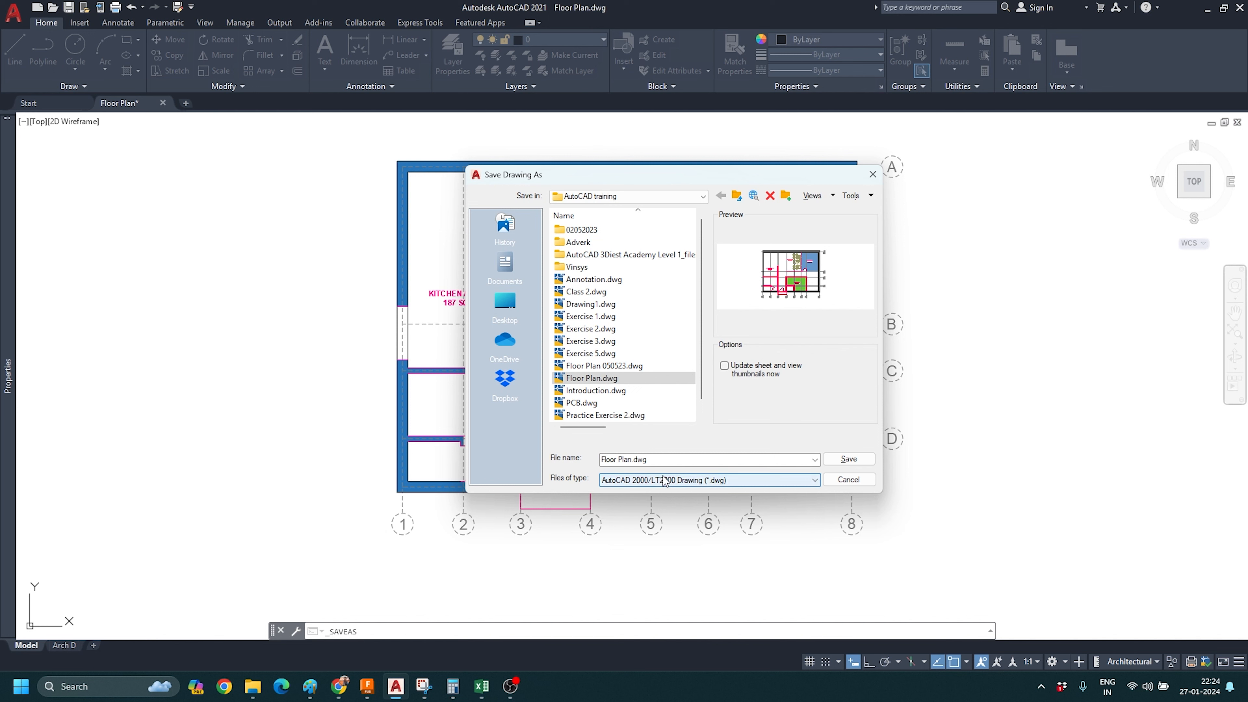
left_click(813, 480)
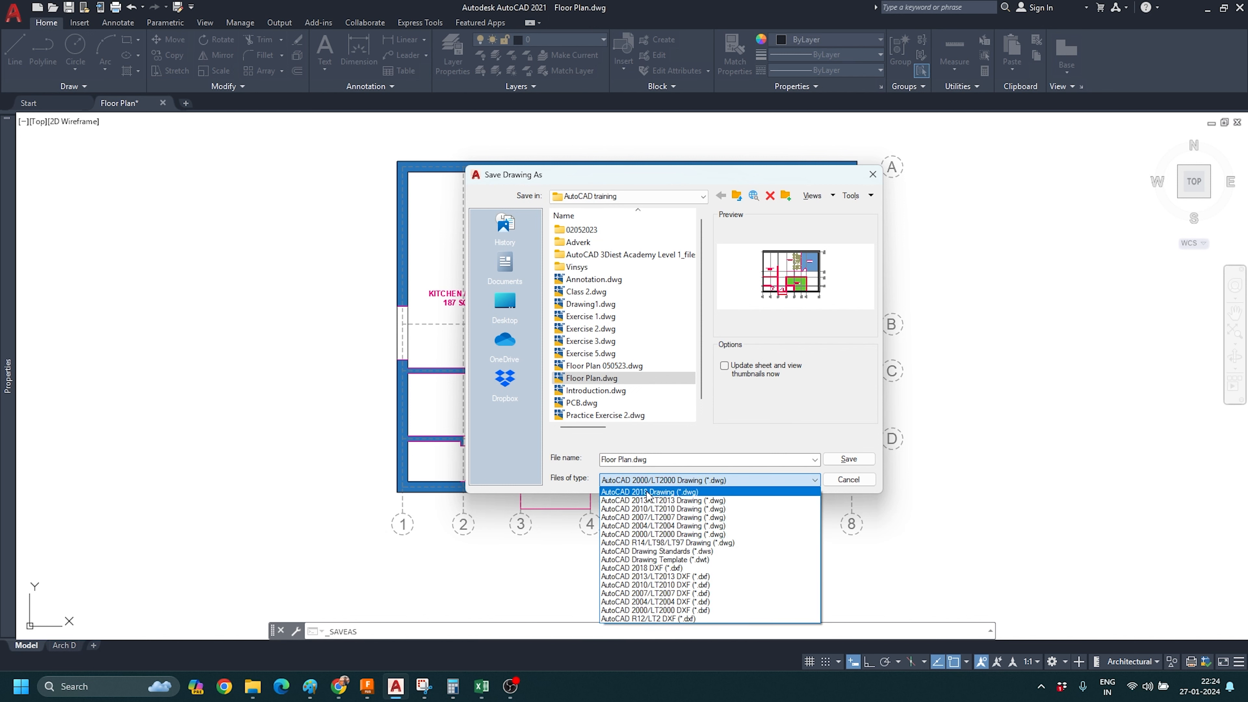
mouse_move(651, 496)
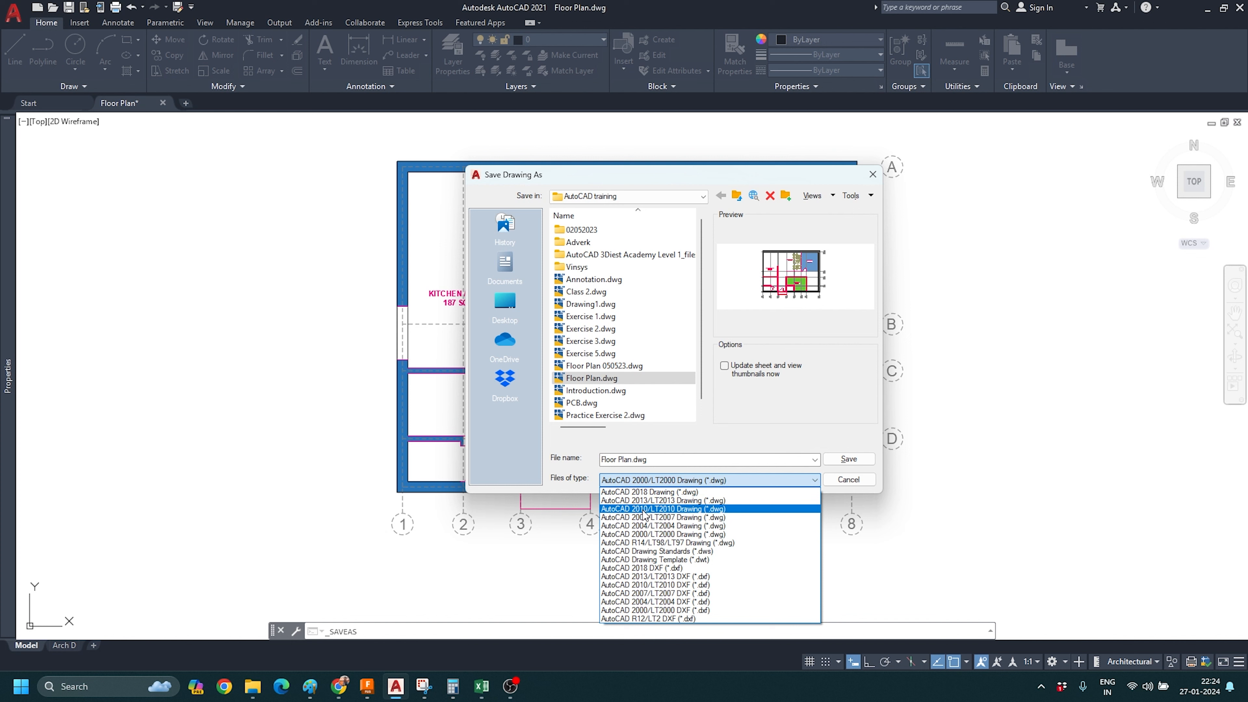
left_click(664, 508)
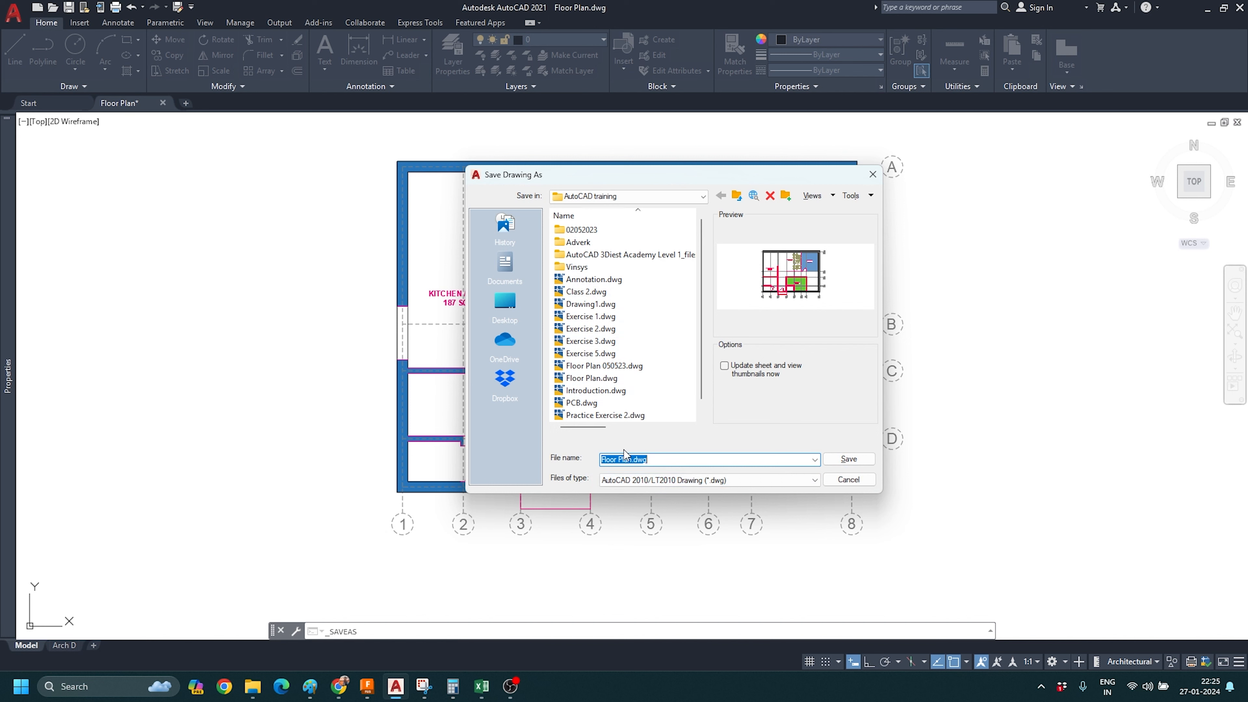
mouse_move(618, 447)
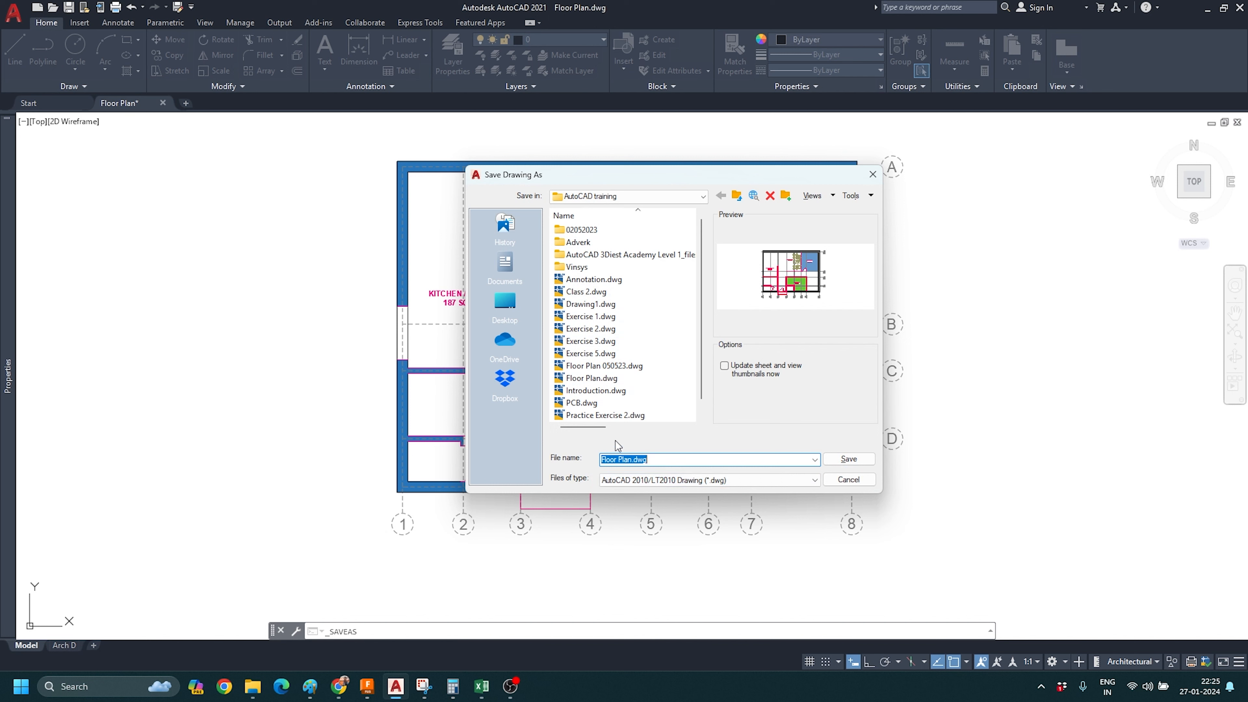
mouse_move(589, 447)
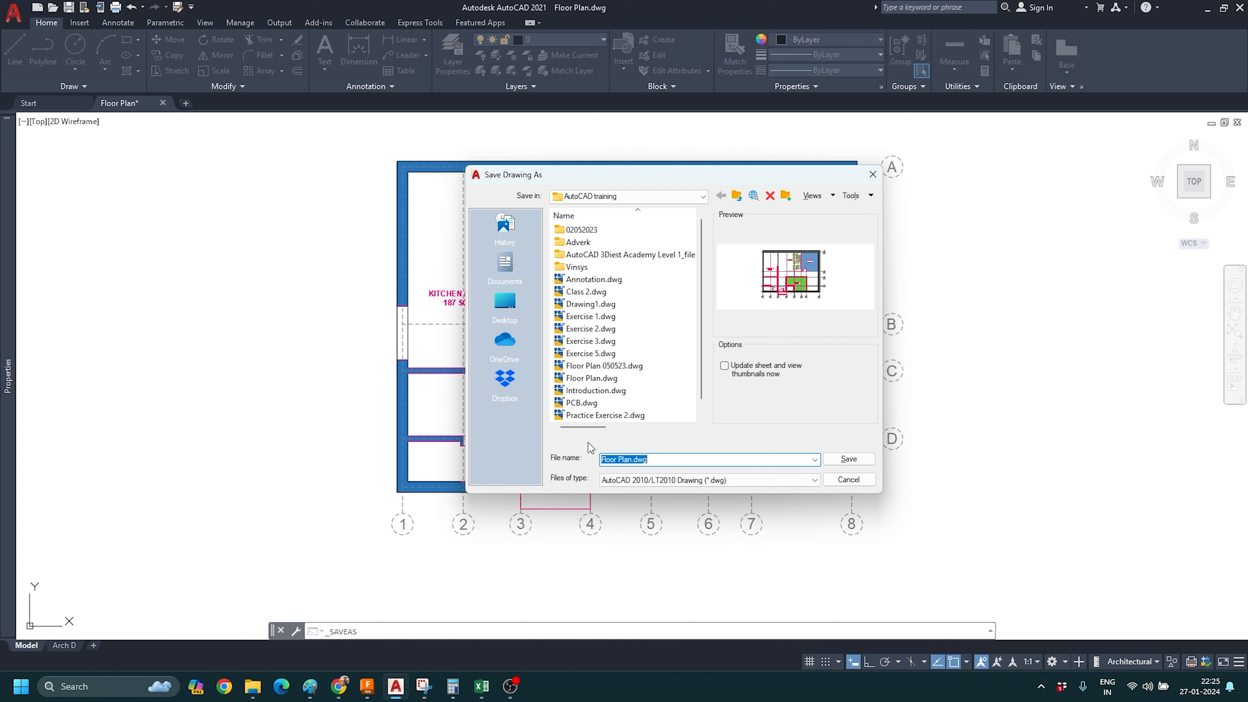
mouse_move(588, 451)
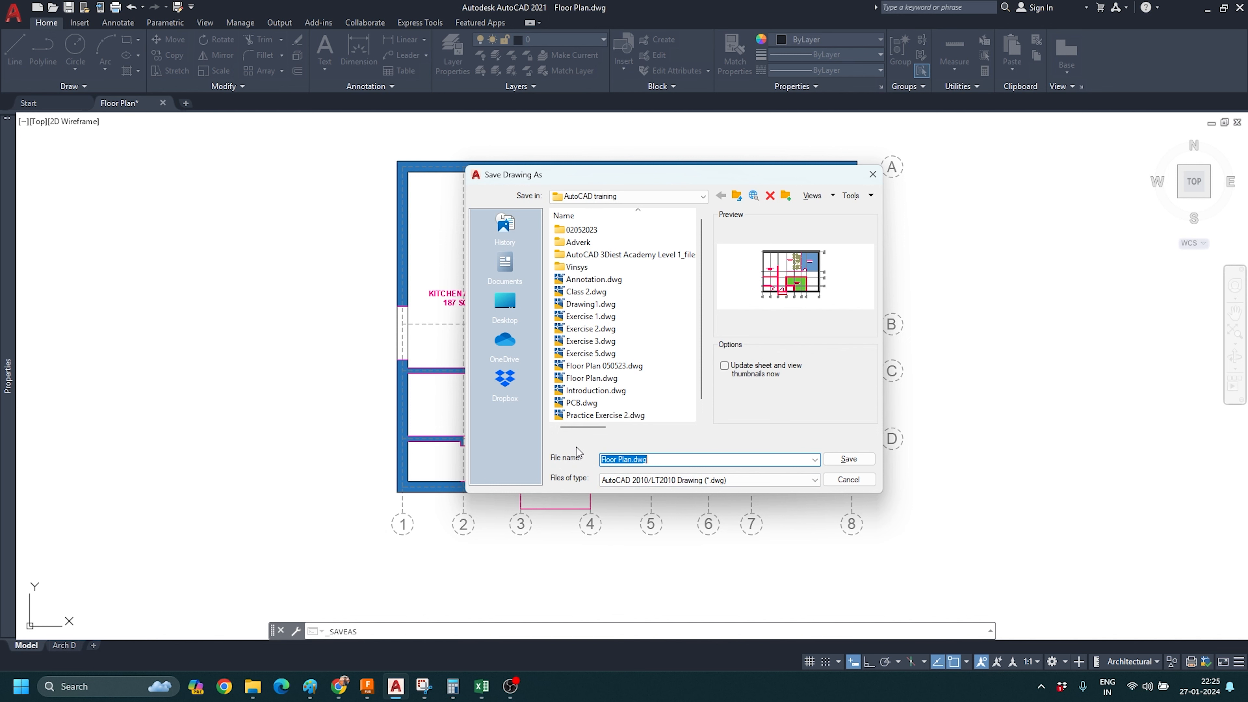
mouse_move(757, 186)
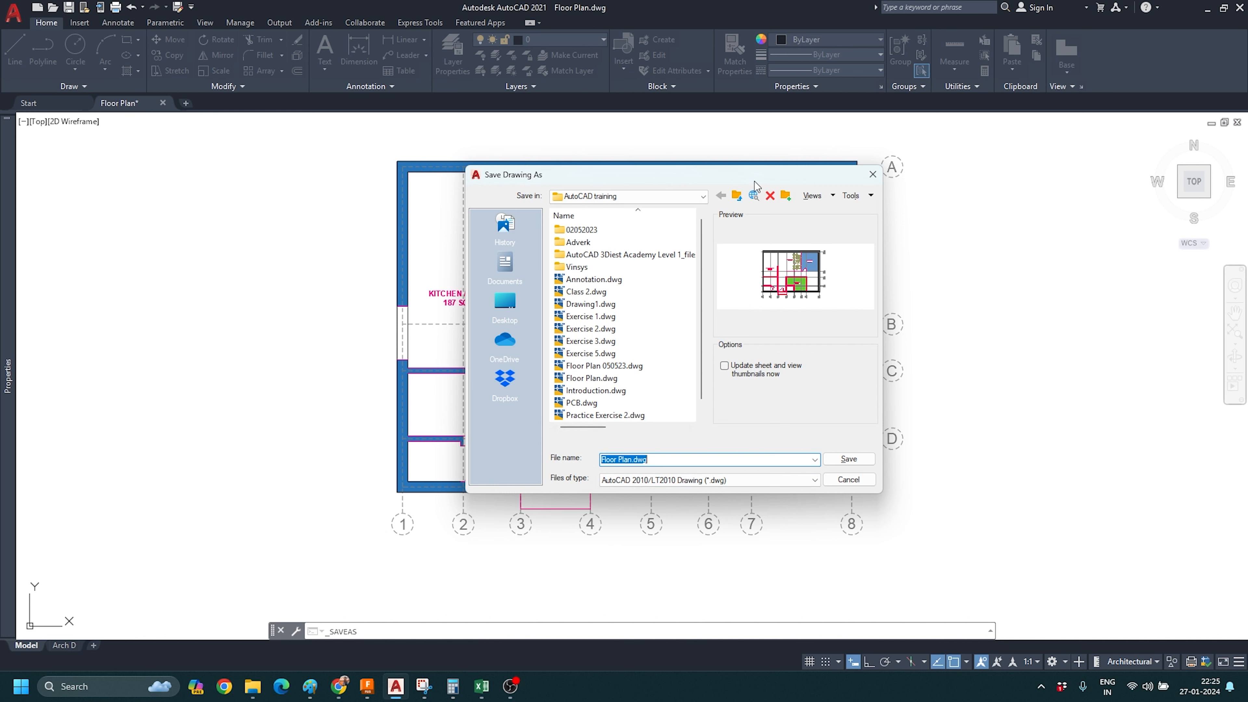
Step: Save Floor Plan.dwg in 2010 format, then call up Options from the drawing's shortcut menu
left_click(848, 459)
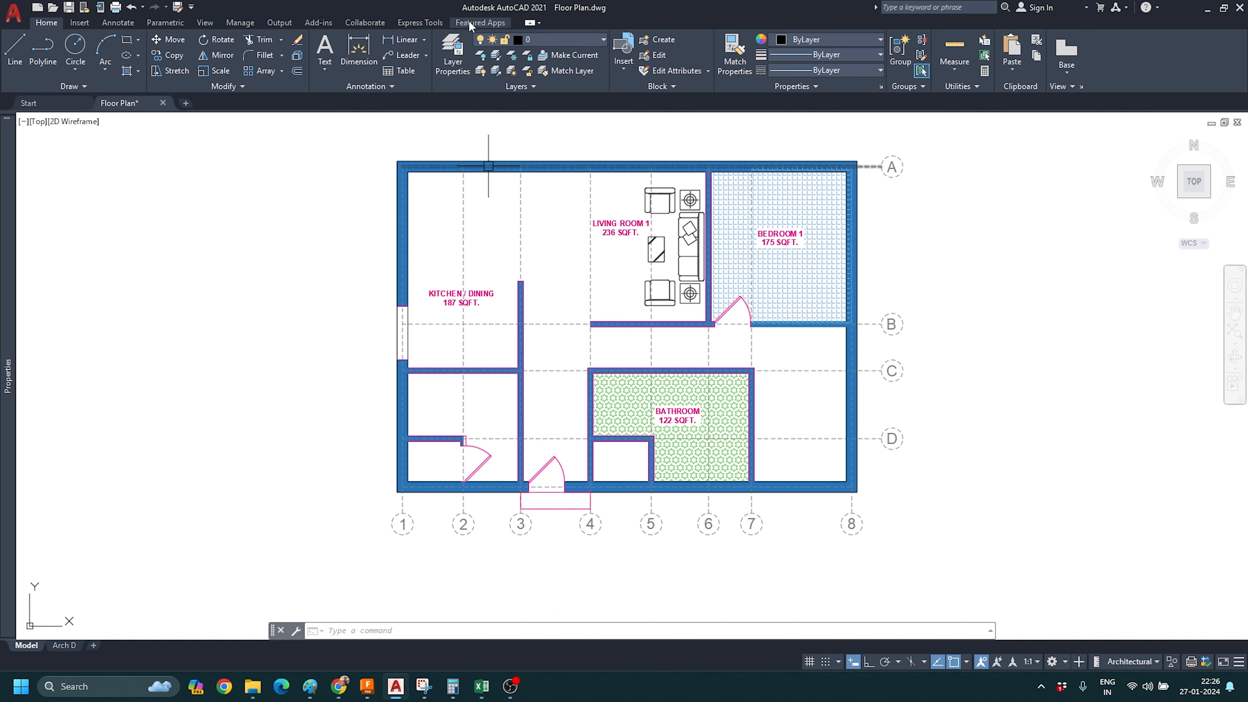
mouse_move(562, 278)
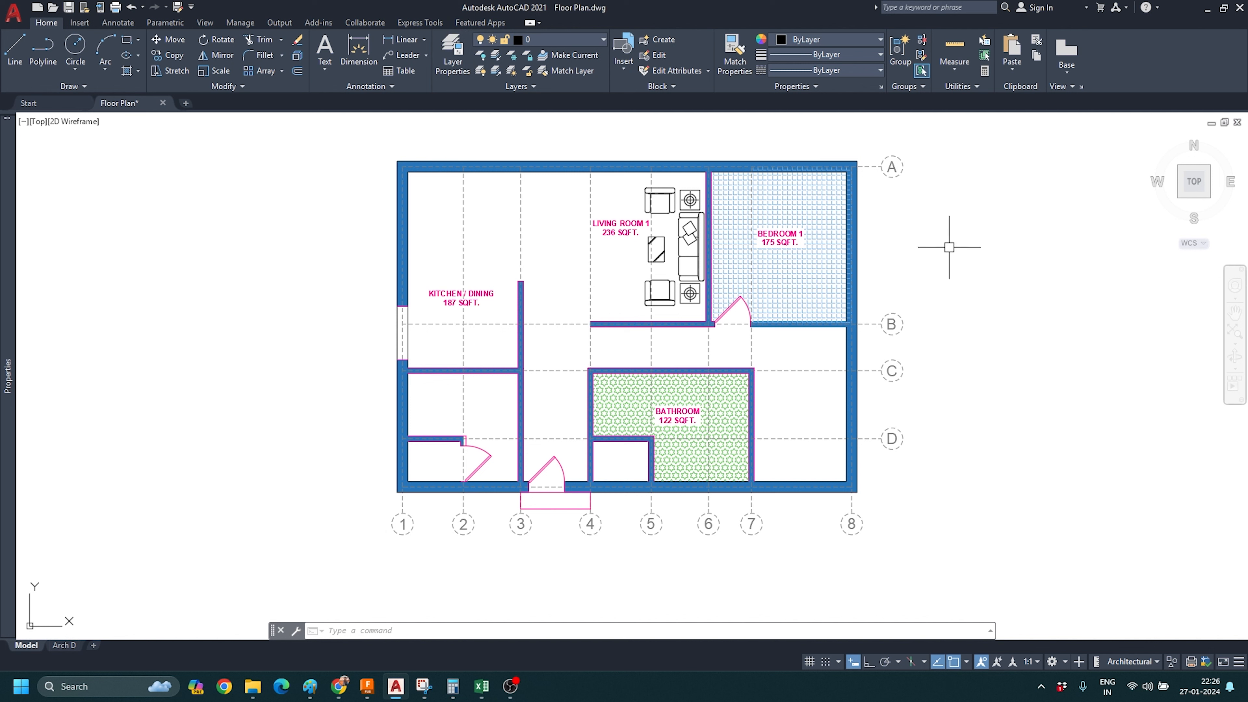
right_click(947, 247)
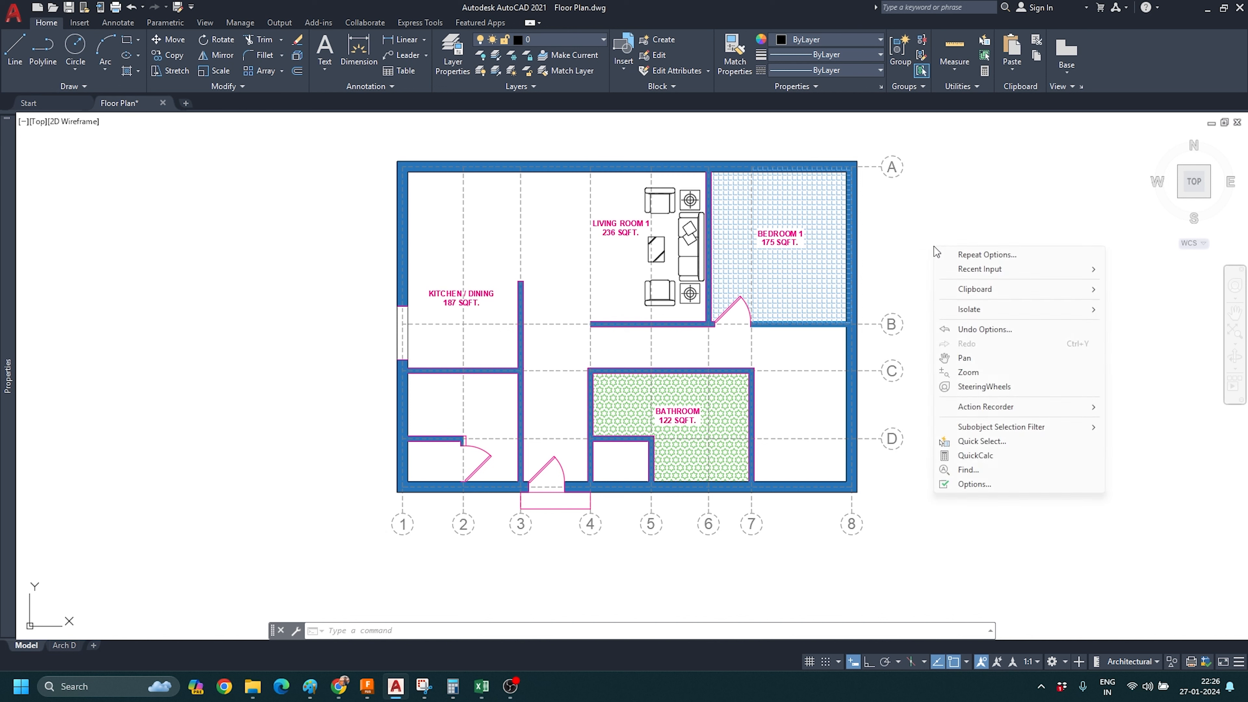
mouse_move(973, 484)
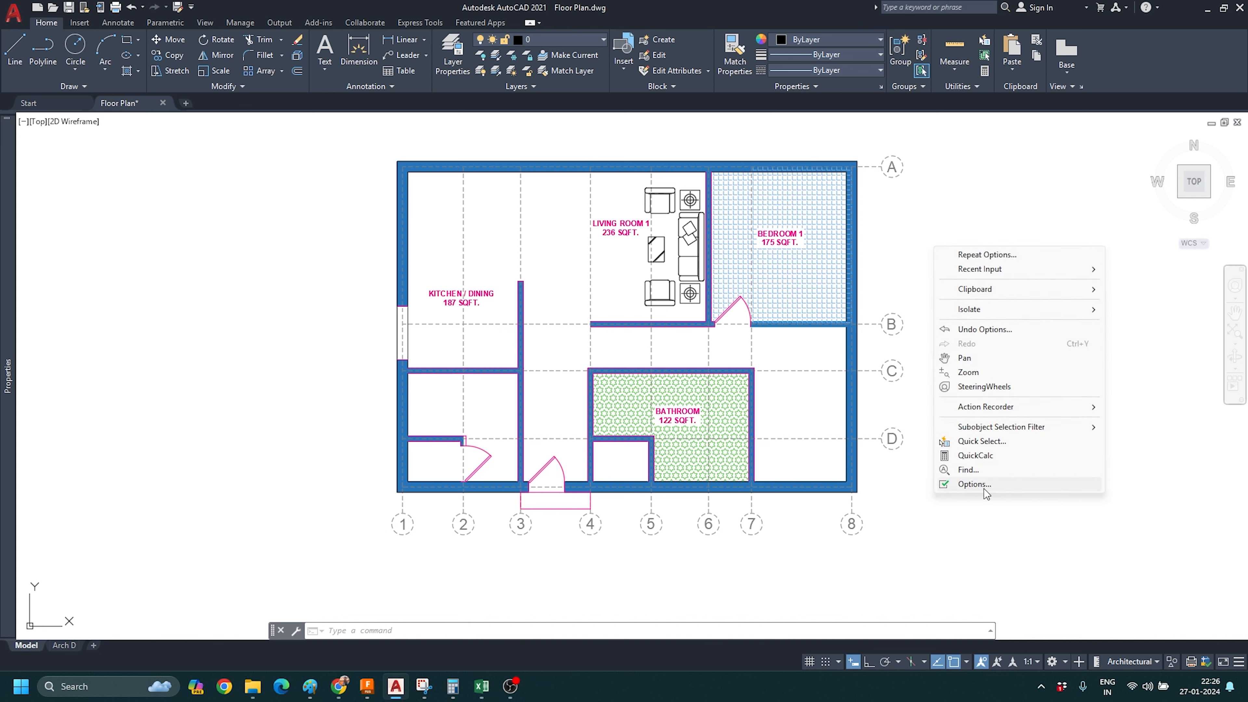
left_click(975, 483)
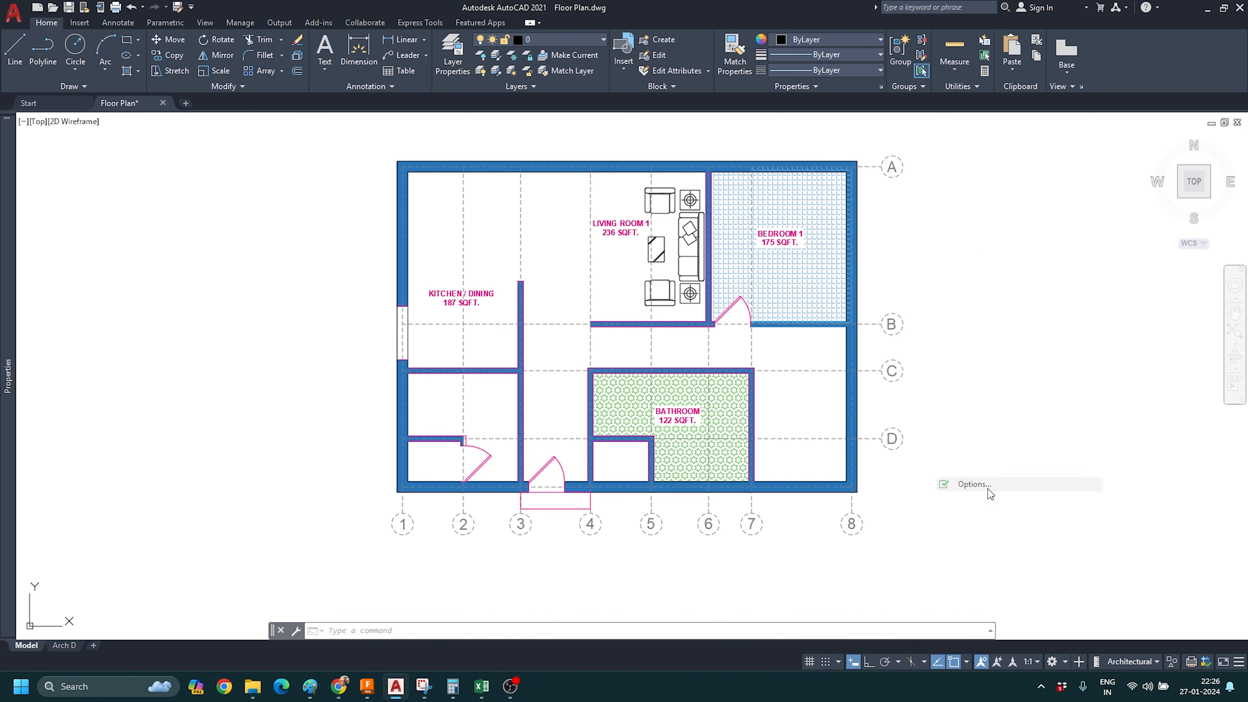
Step: In Open and Save, set the default Save as format to AutoCAD 2010/LT2010 Drawing and apply it
left_click(969, 484)
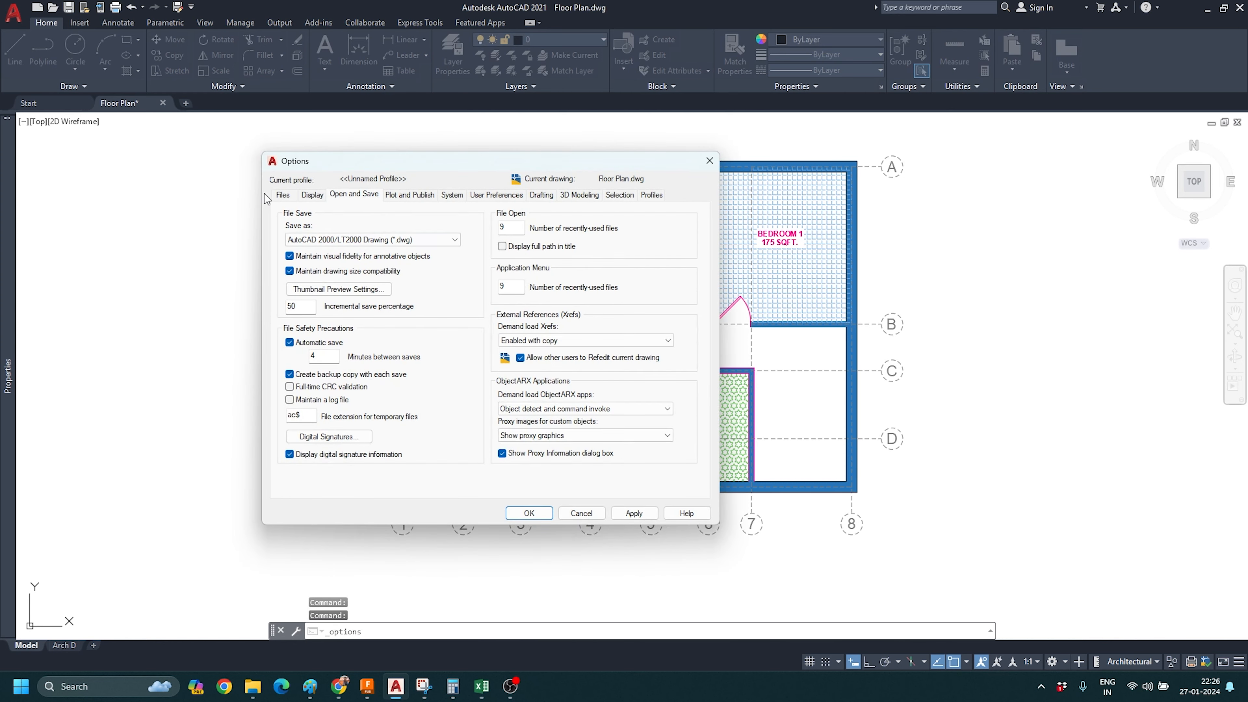
left_click(283, 195)
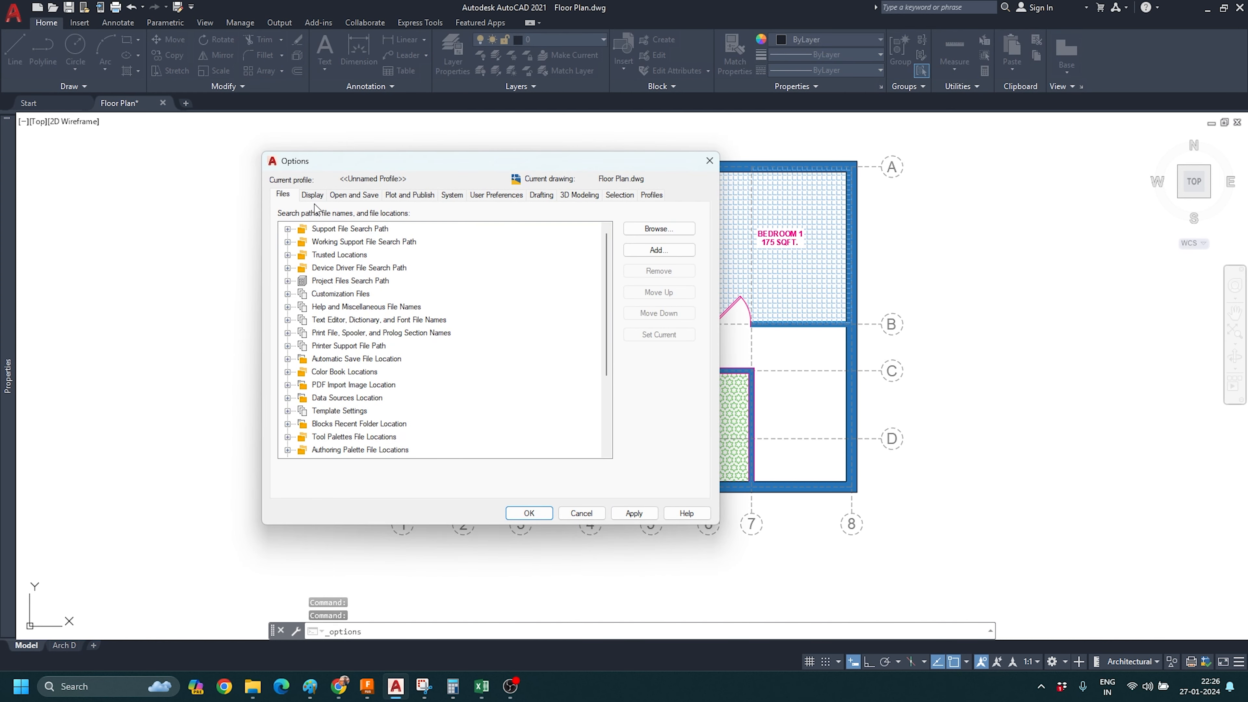
left_click(354, 194)
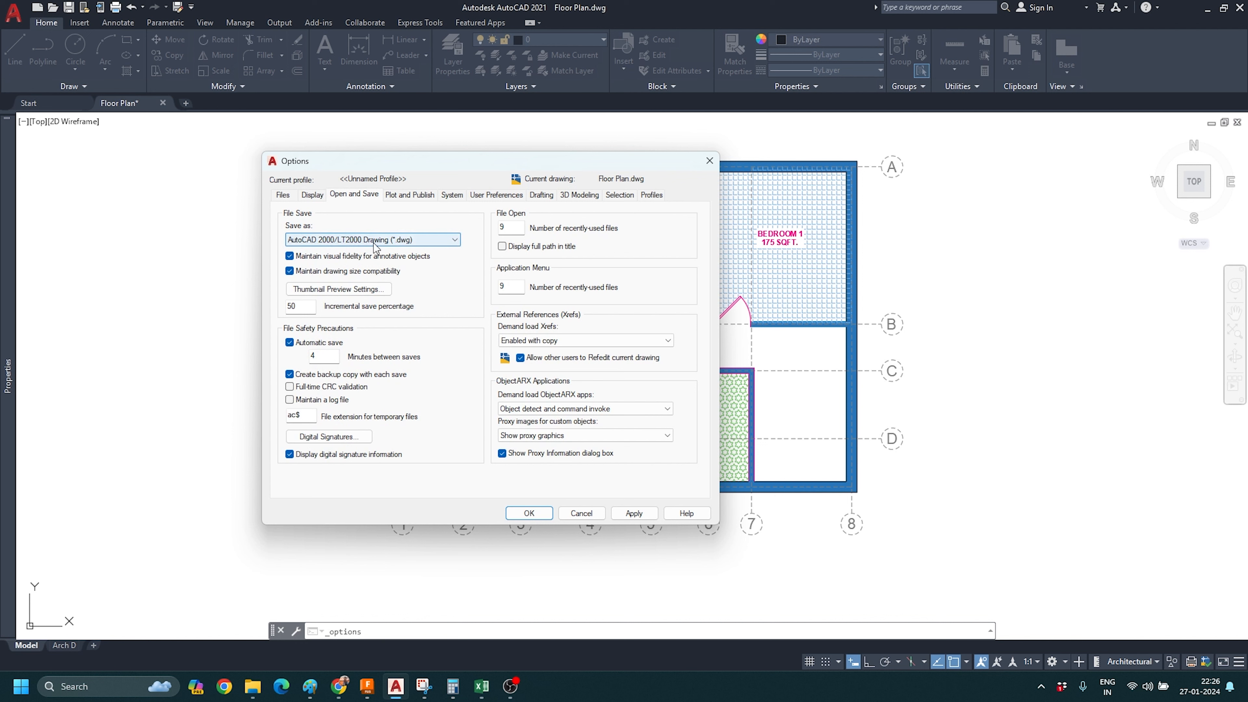
left_click(454, 240)
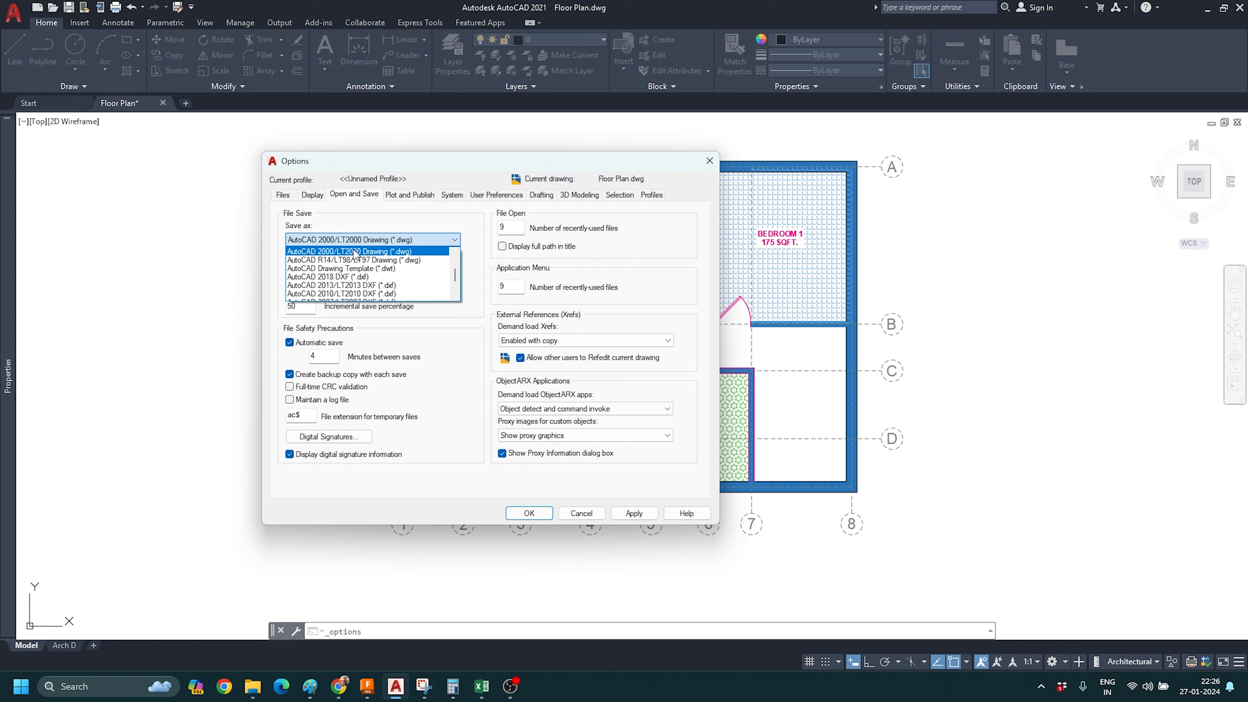
mouse_move(354, 254)
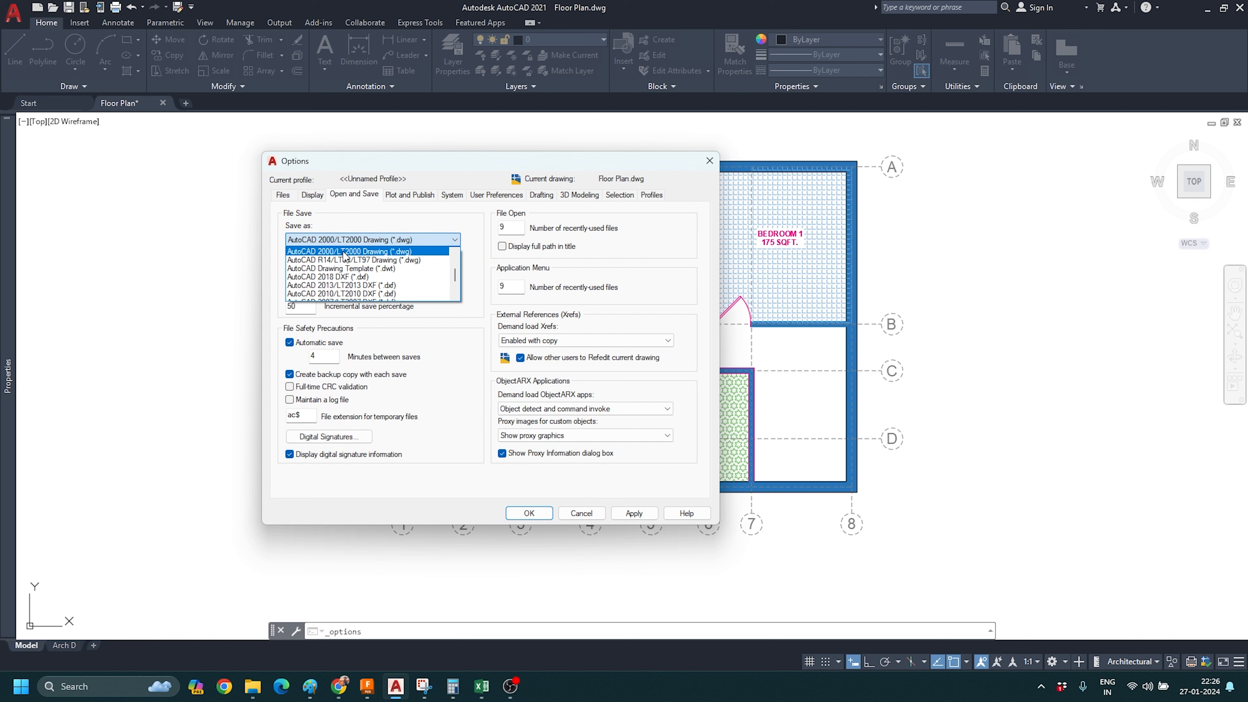
scroll("down", 3)
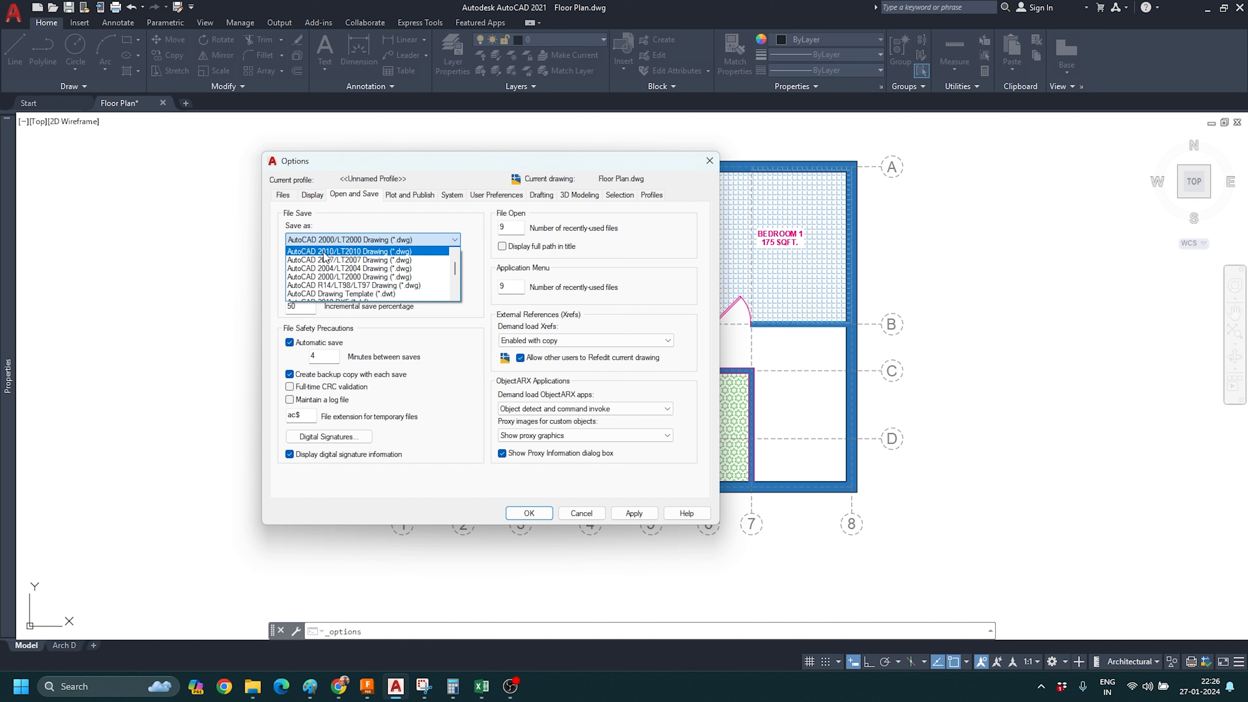
left_click(349, 252)
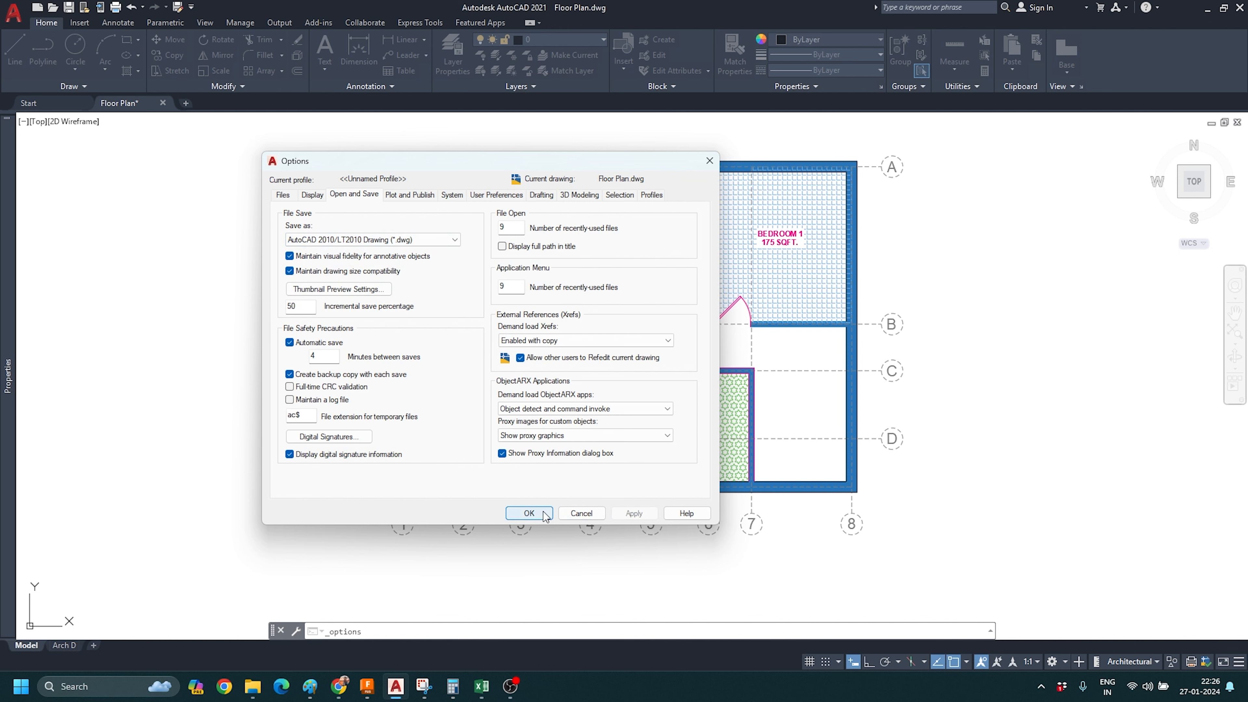
left_click(529, 513)
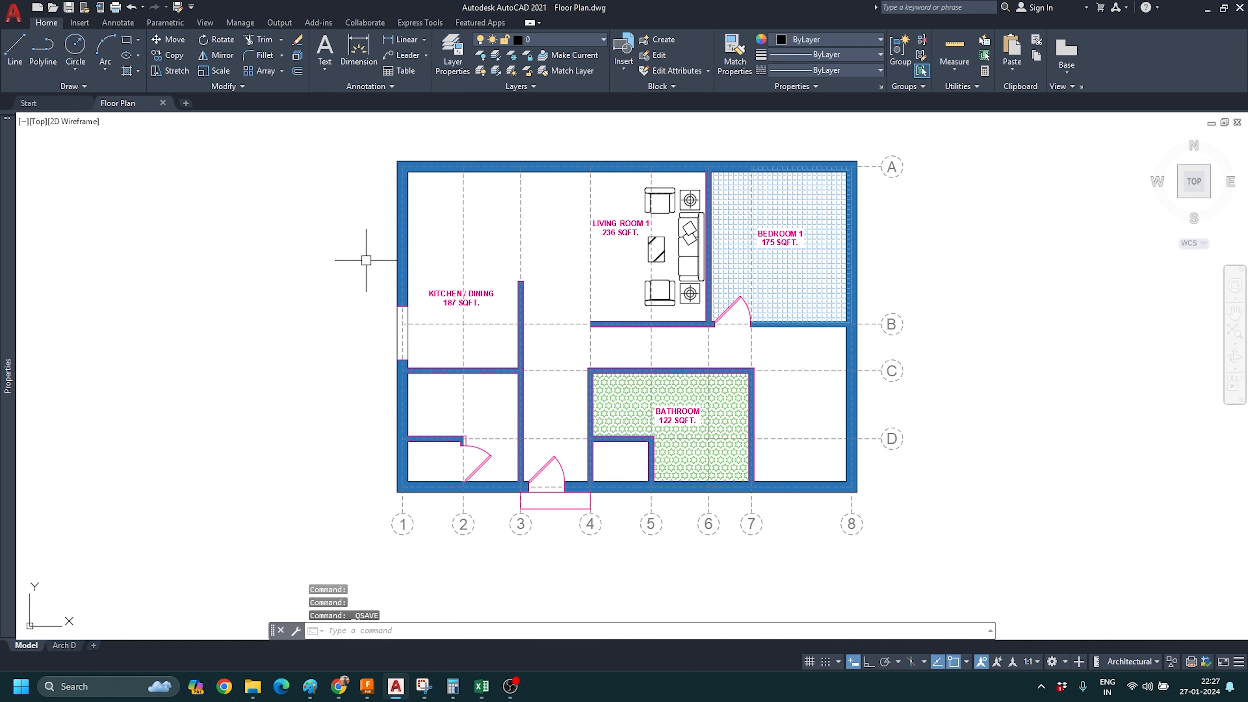
mouse_move(374, 266)
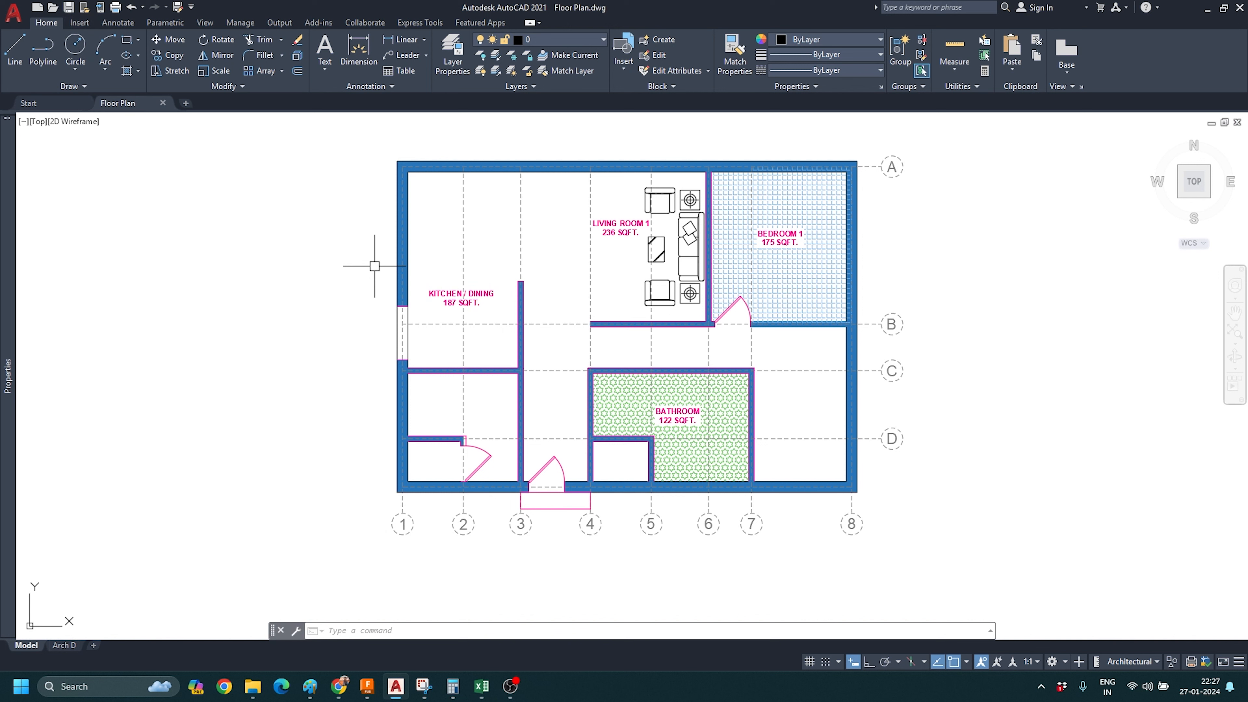
mouse_move(591, 276)
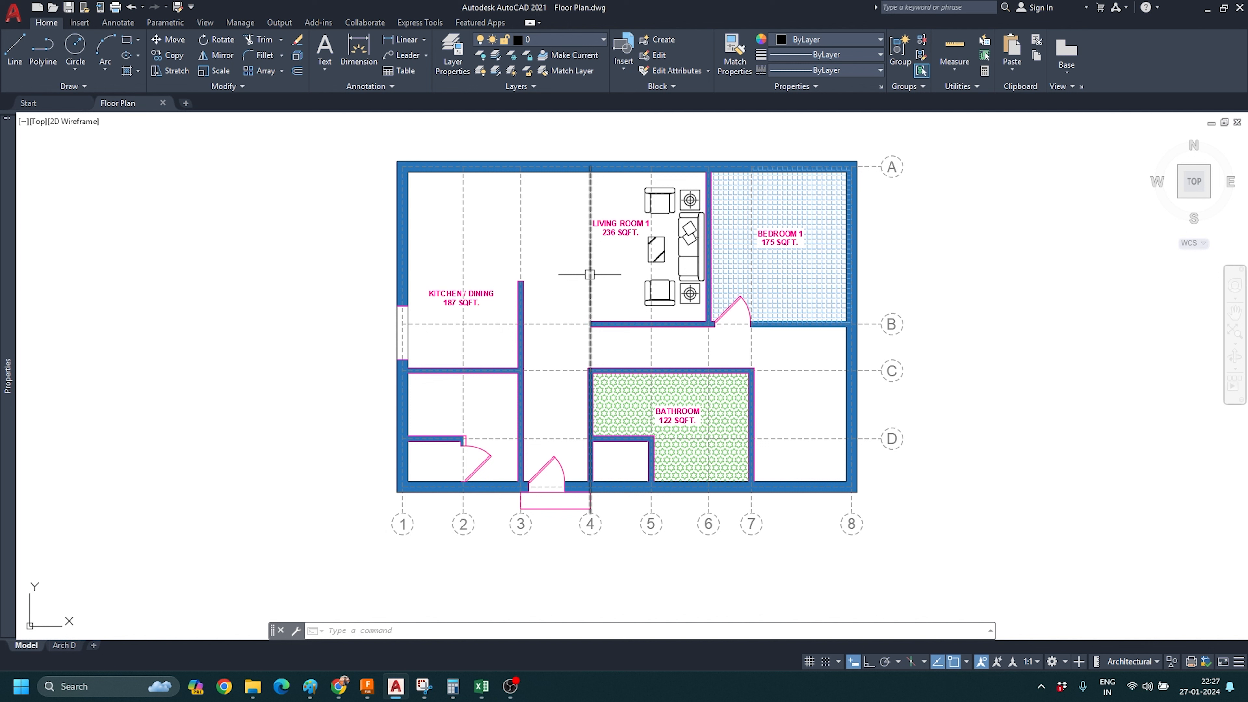